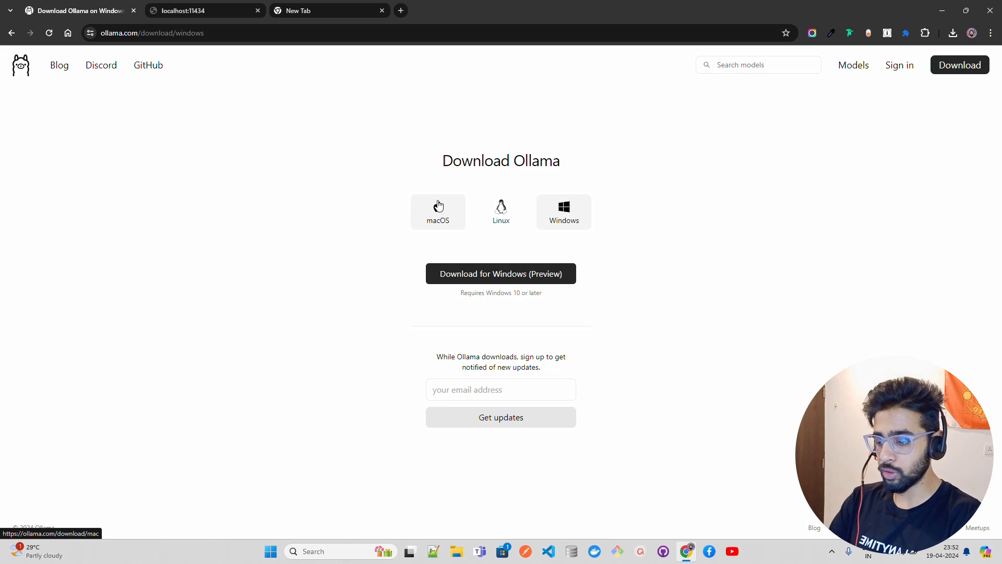
mouse_move(589, 222)
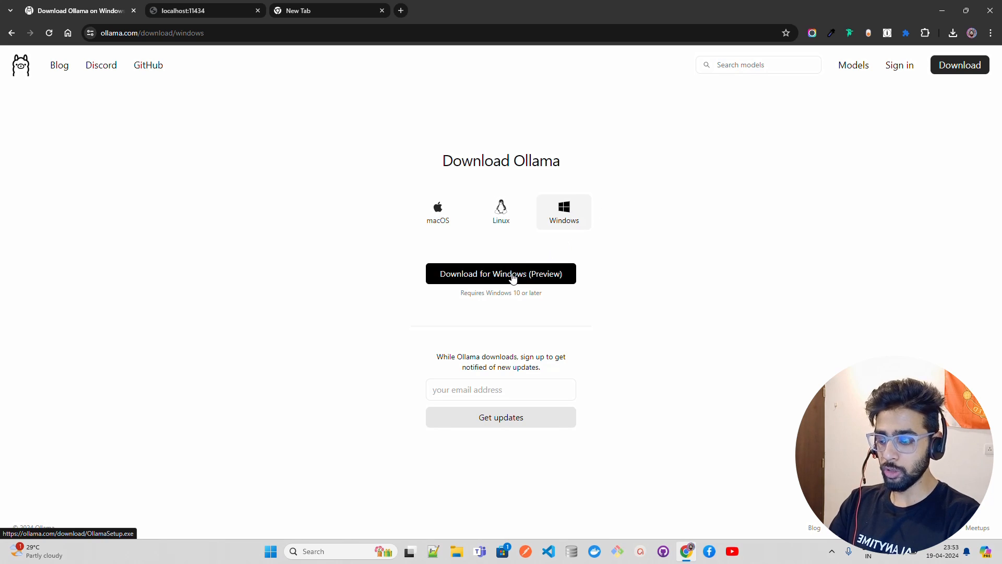
mouse_move(719, 174)
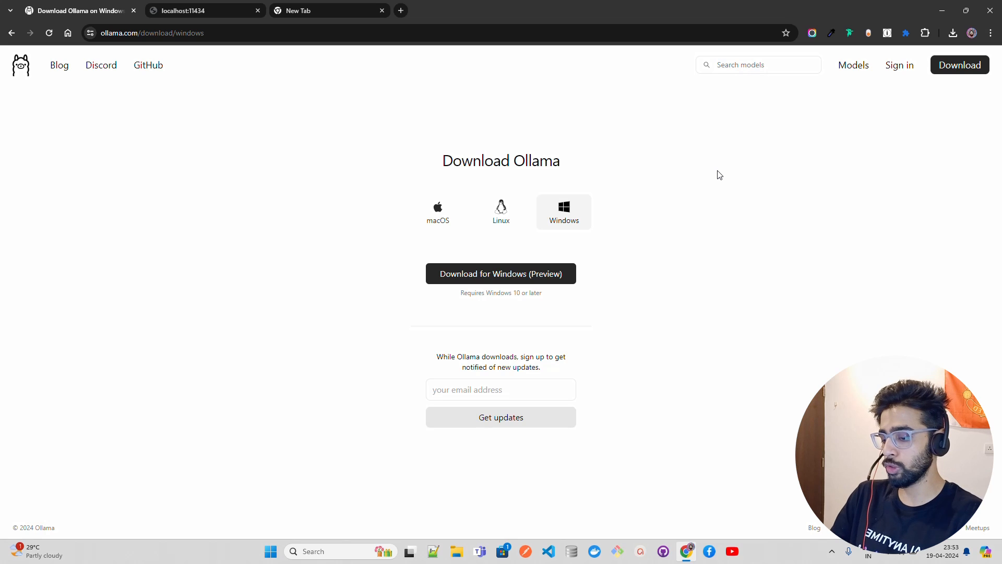
mouse_move(630, 244)
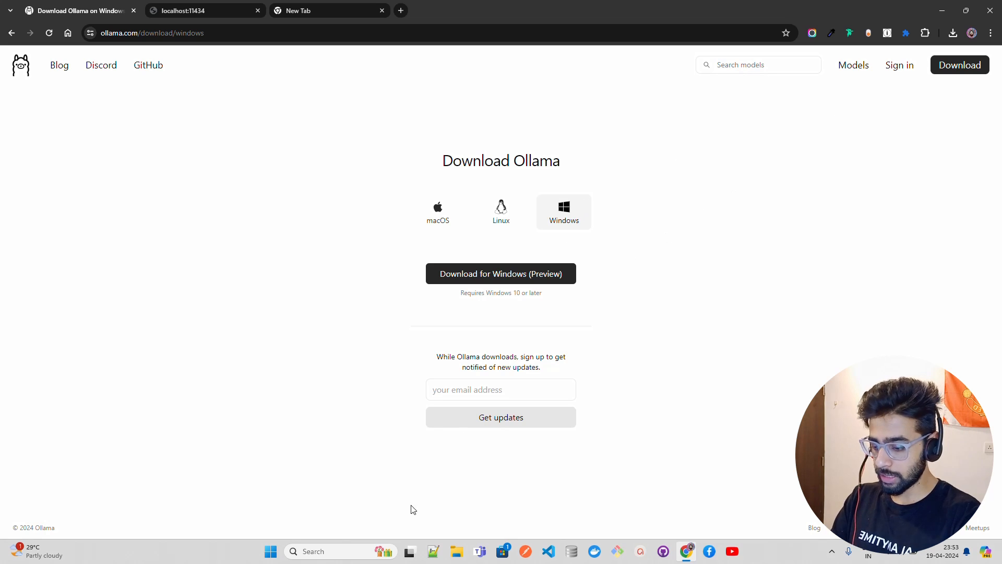
mouse_move(643, 333)
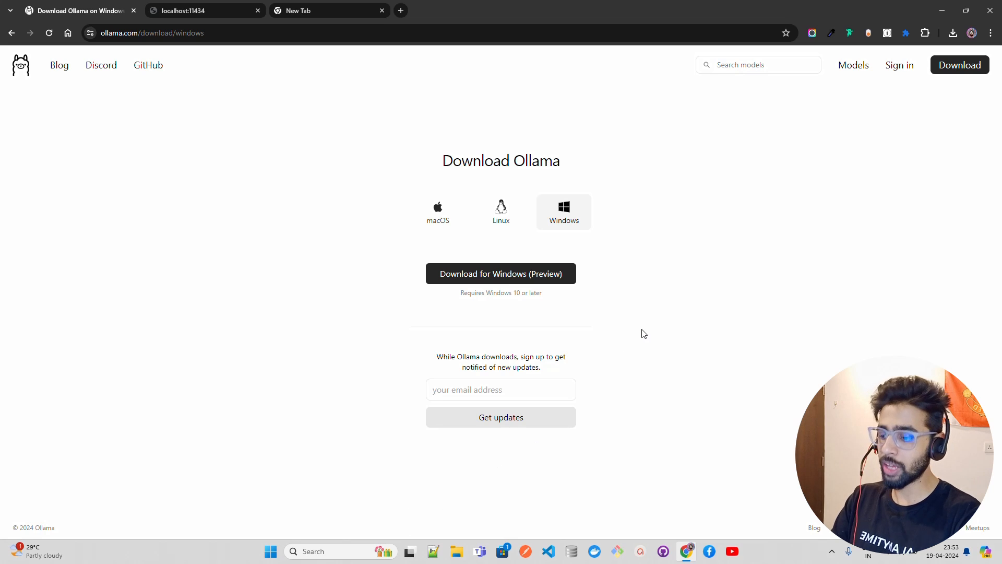
mouse_move(652, 329)
type("t")
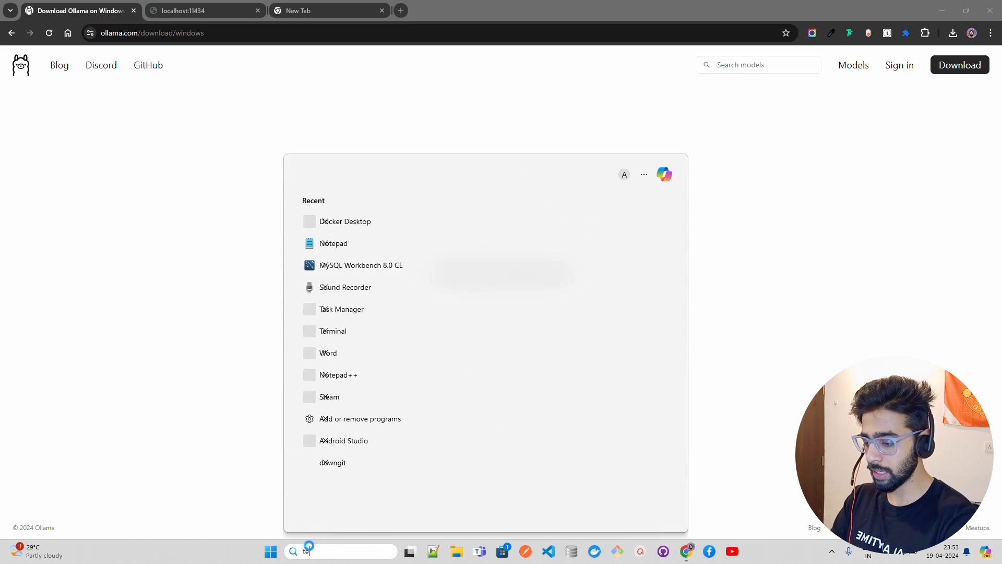
Find Terminal from the Start menu search and launch a PowerShell session
type("erminal")
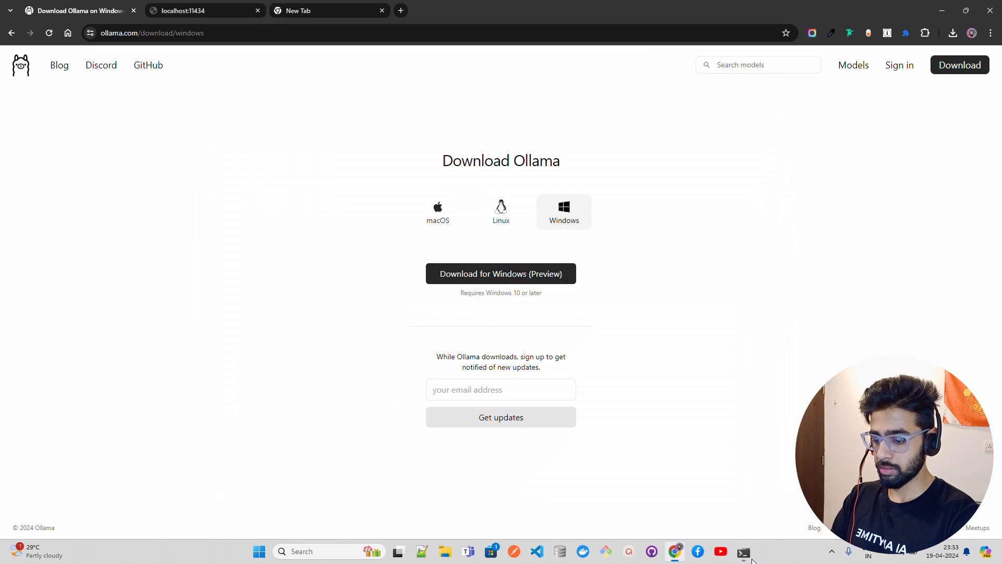
left_click(743, 551)
type("ollama")
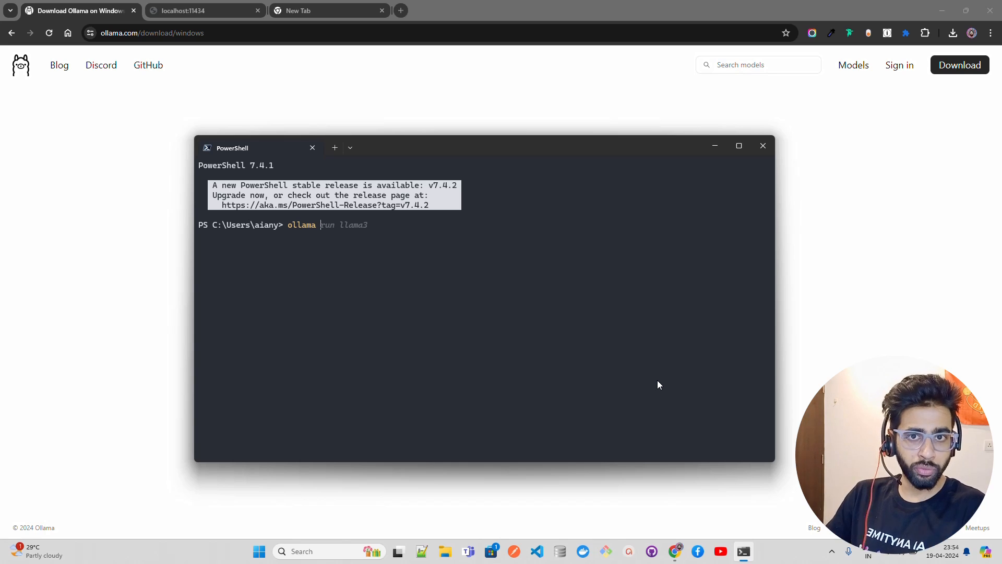
Enter 'ollama run llama3' and switch to Chrome's localhost:11434 page showing Ollama is running
type("run")
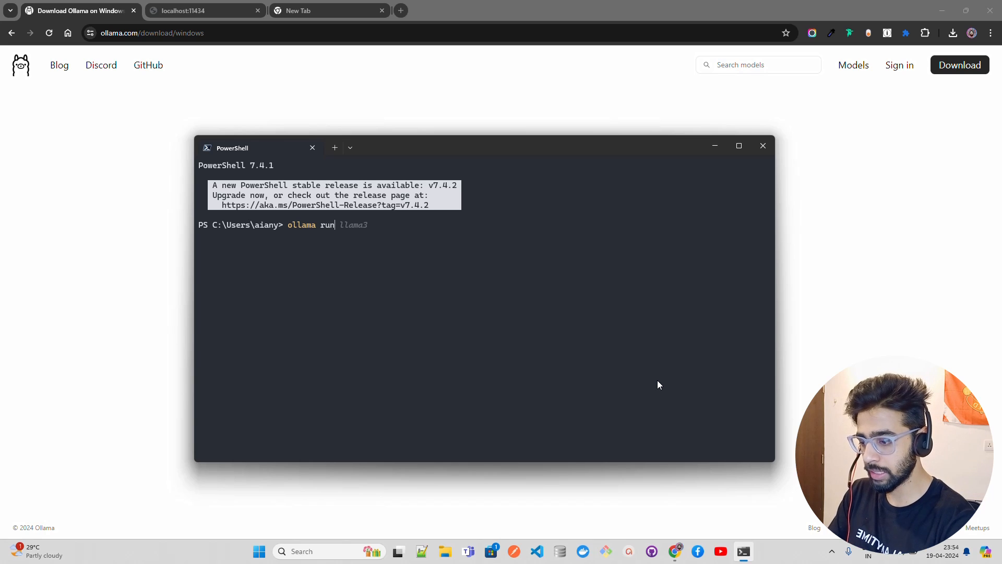
type("llama3")
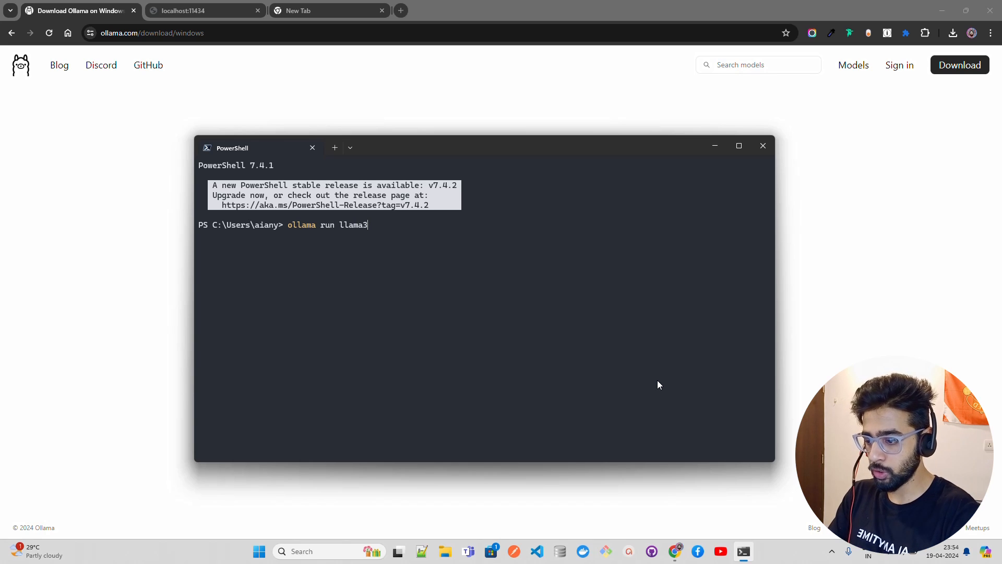
left_click(198, 10)
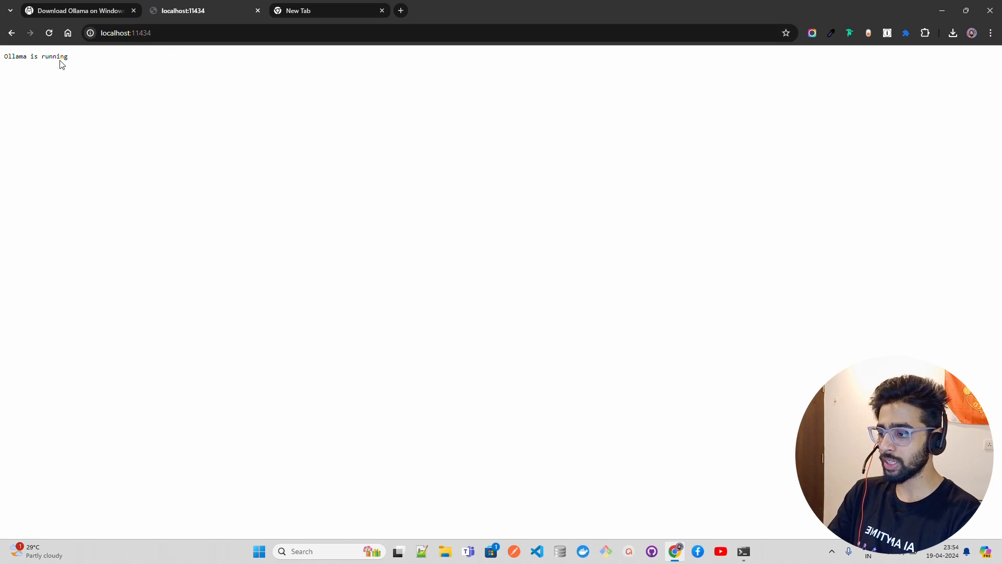
mouse_move(366, 266)
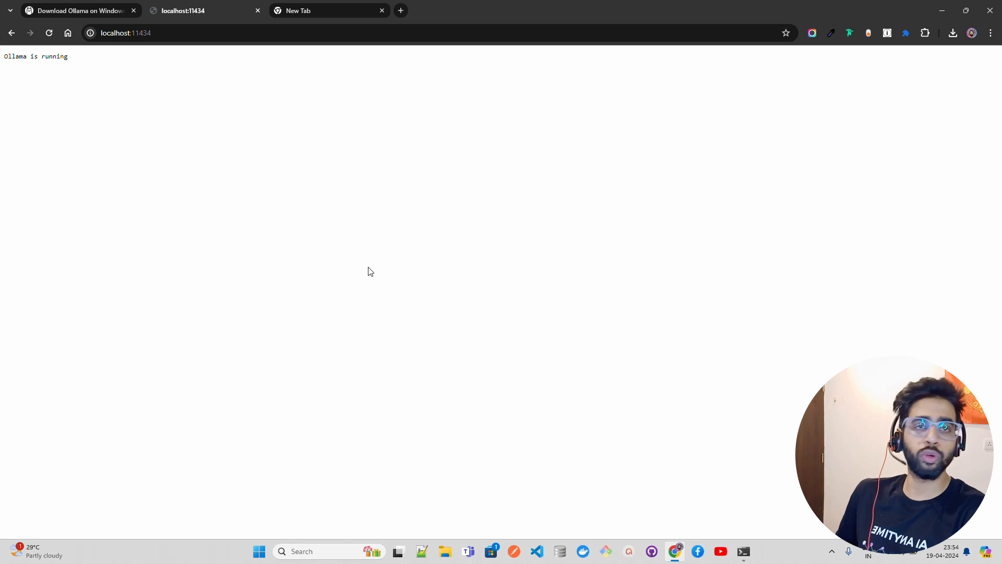
mouse_move(616, 439)
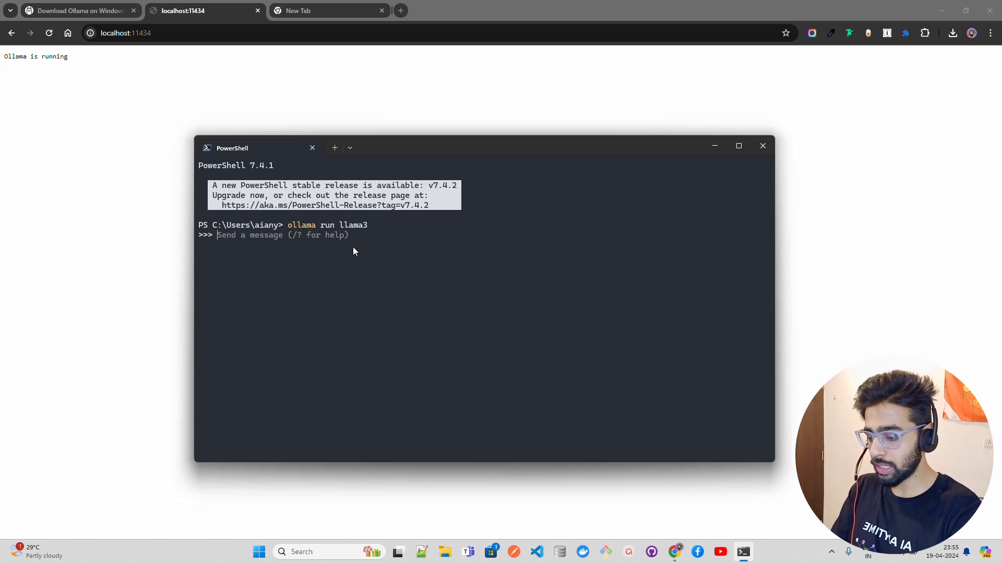
Ask llama3 'What is AI' at the >>> chat prompt
type("W")
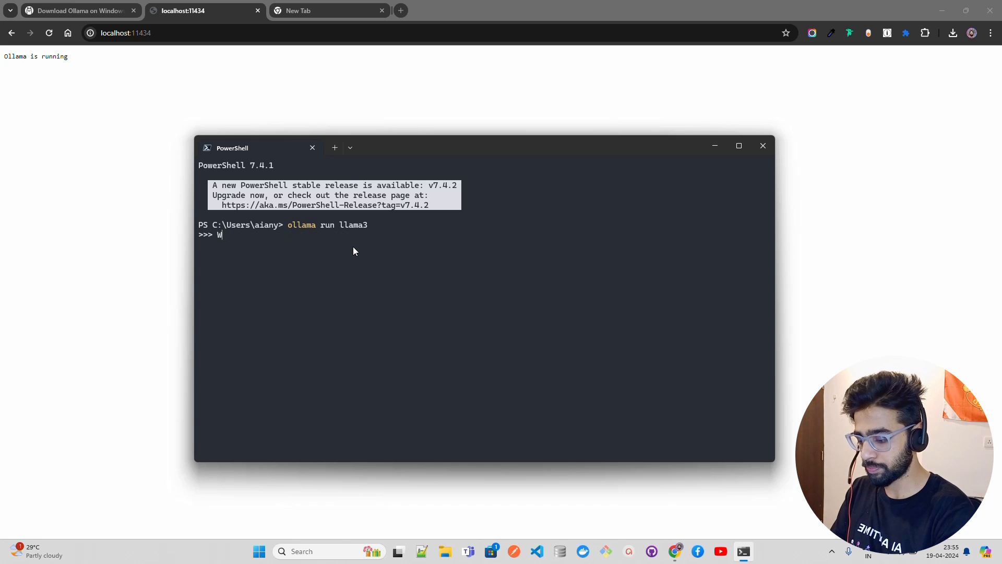
type("hat is AI")
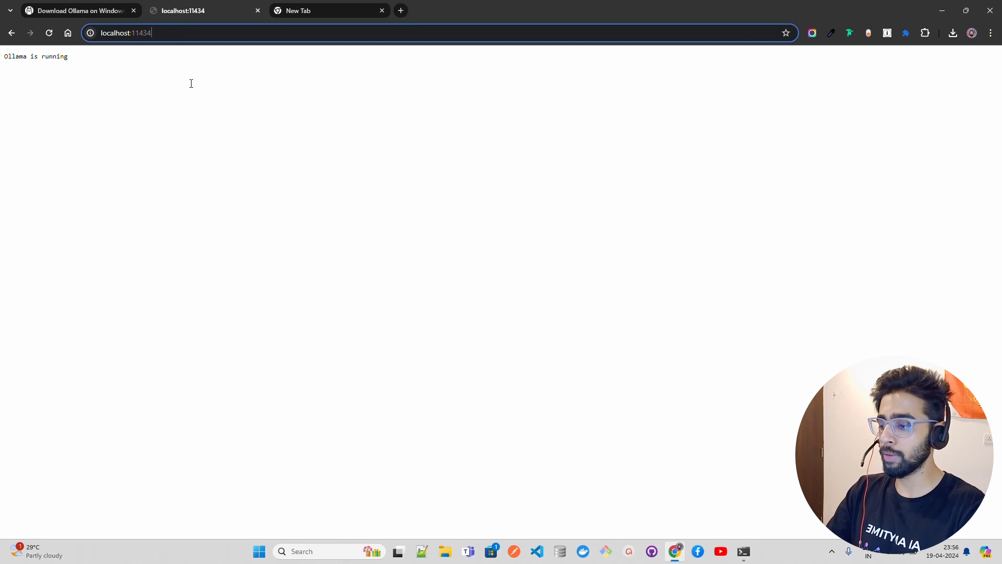
mouse_move(714, 423)
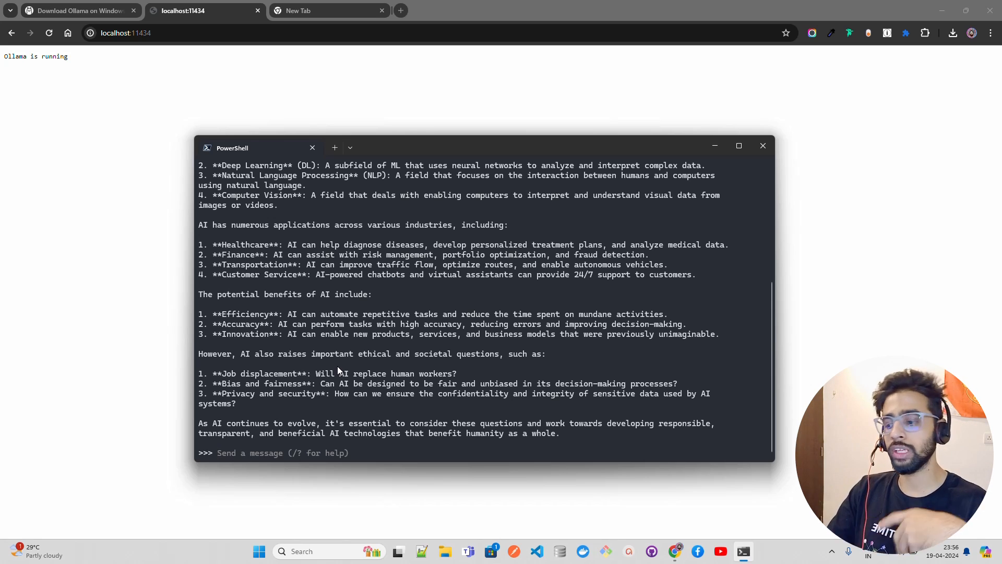
mouse_move(294, 411)
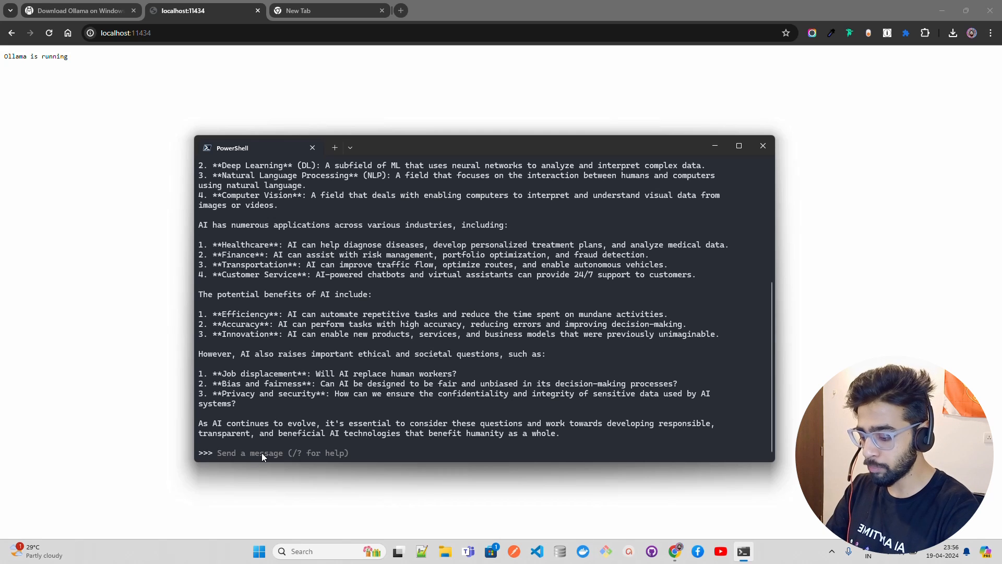
Send 'what is 2+2?' to llama3 and get the answer 4
type("what is 2+")
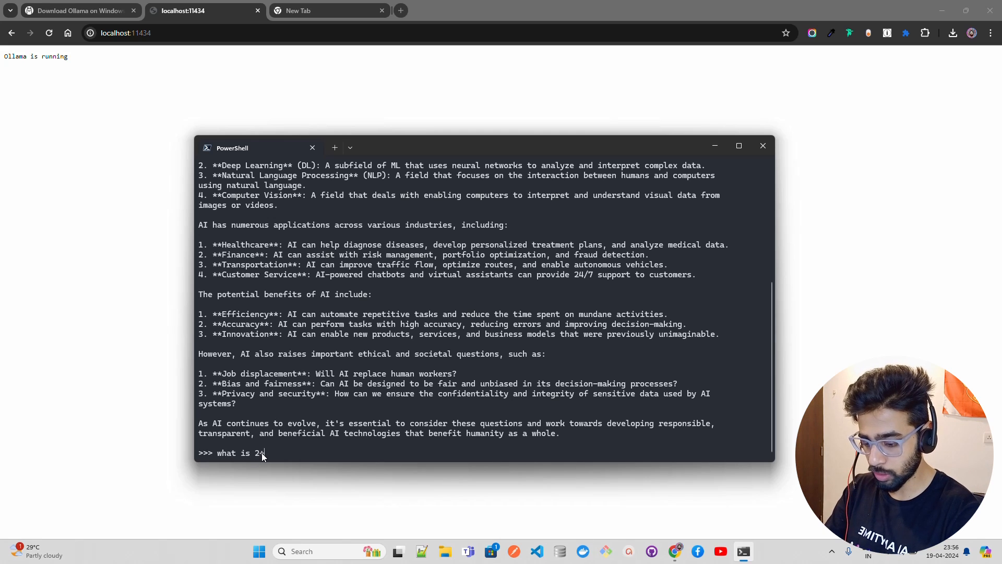
key("Enter")
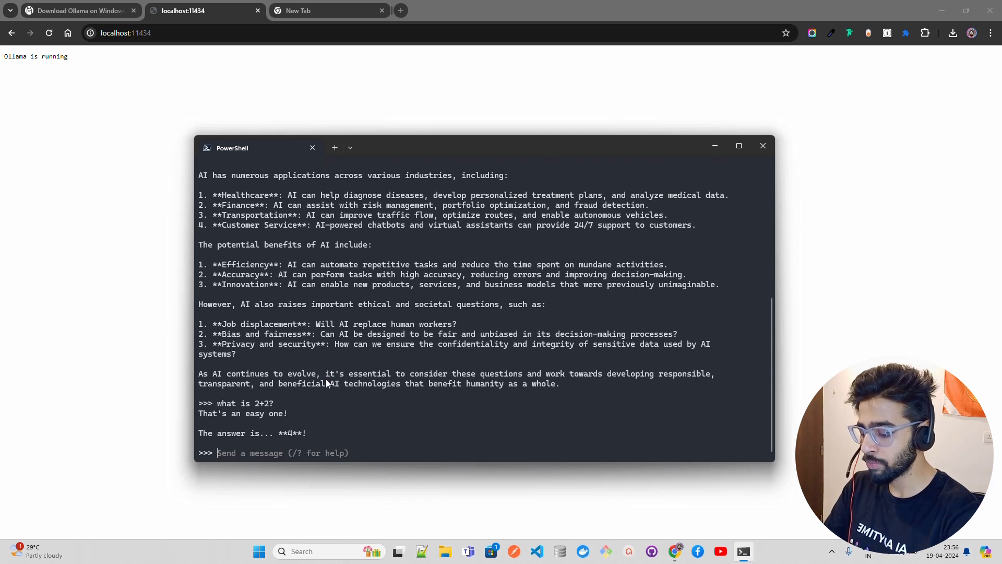
Ask for 5 words each starting with letter E and ending with letter N
type("write 5")
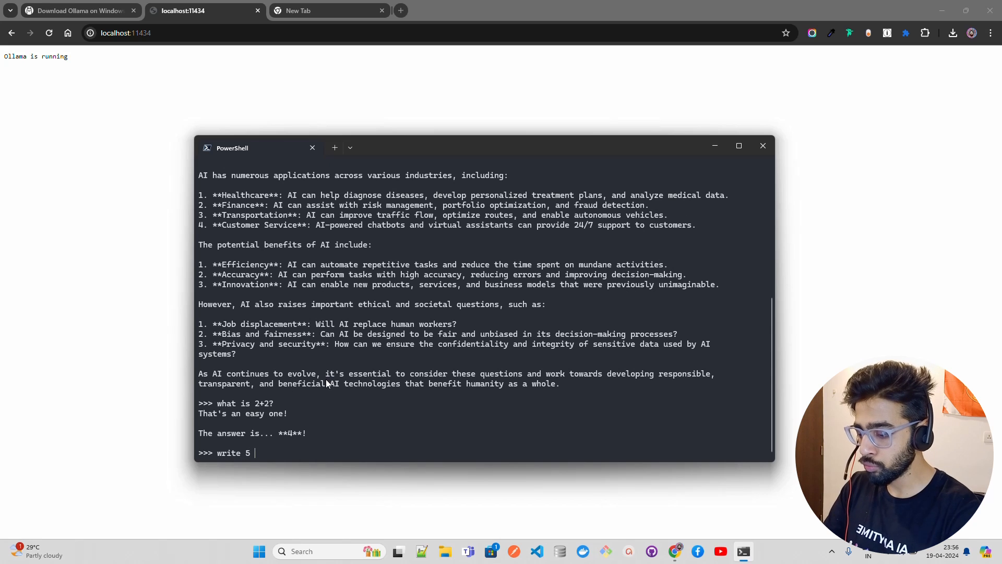
type("words each starting with")
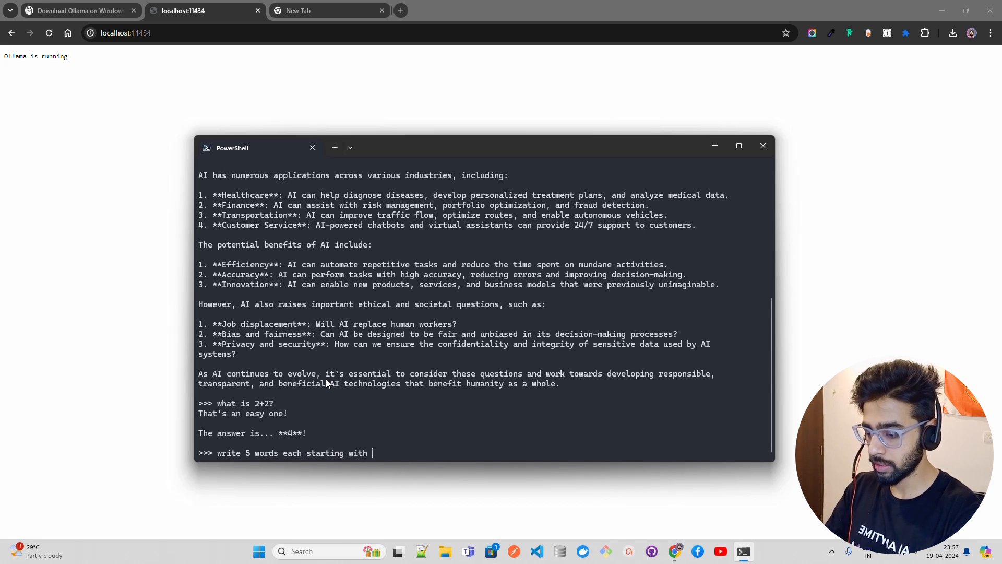
type("letter E and")
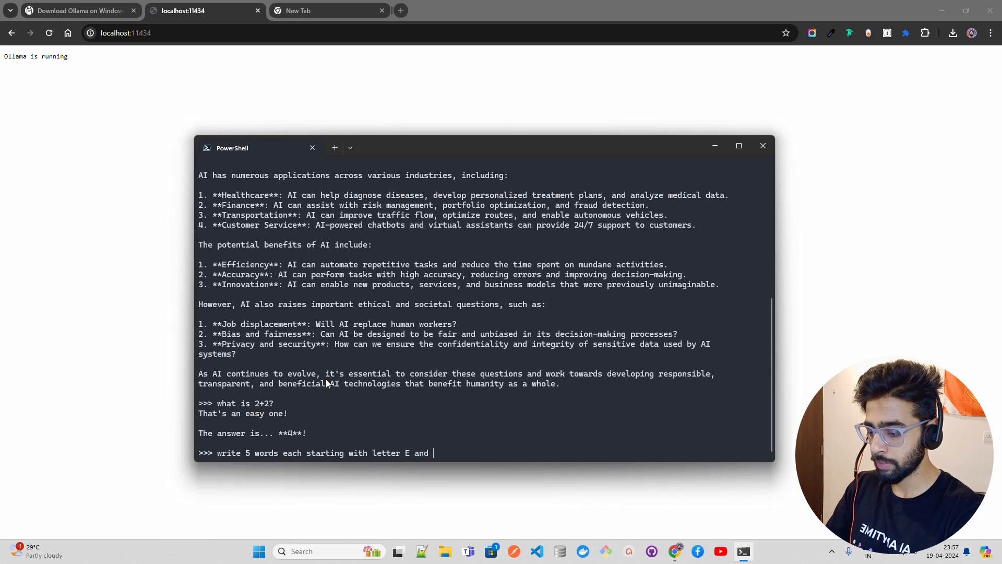
type("end")
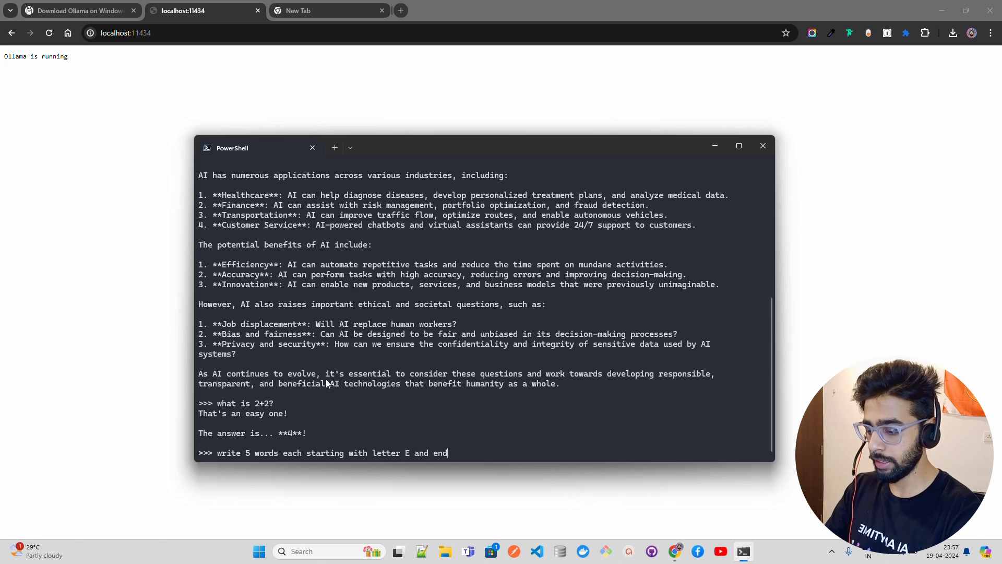
type("ing with the le")
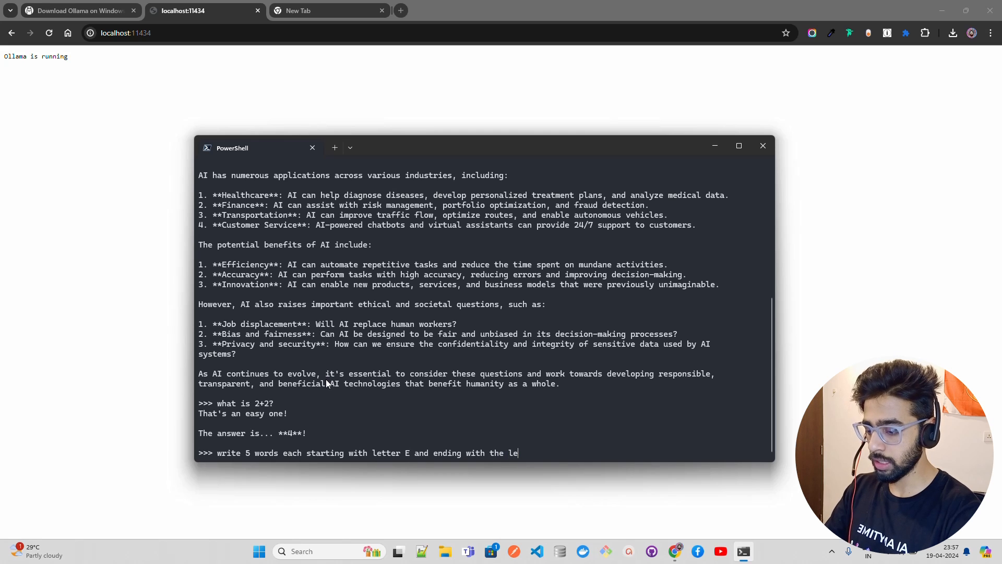
type("tter")
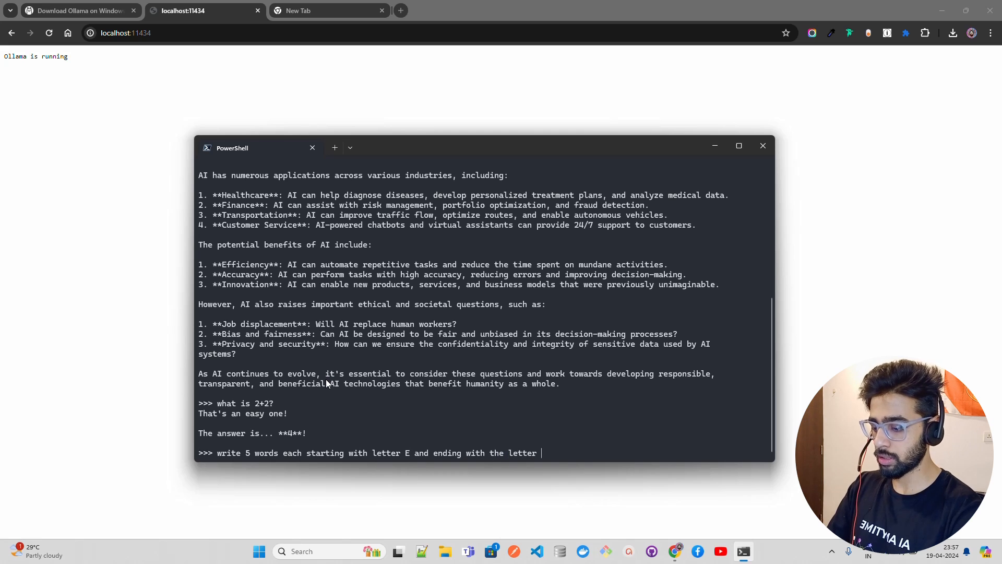
type("N")
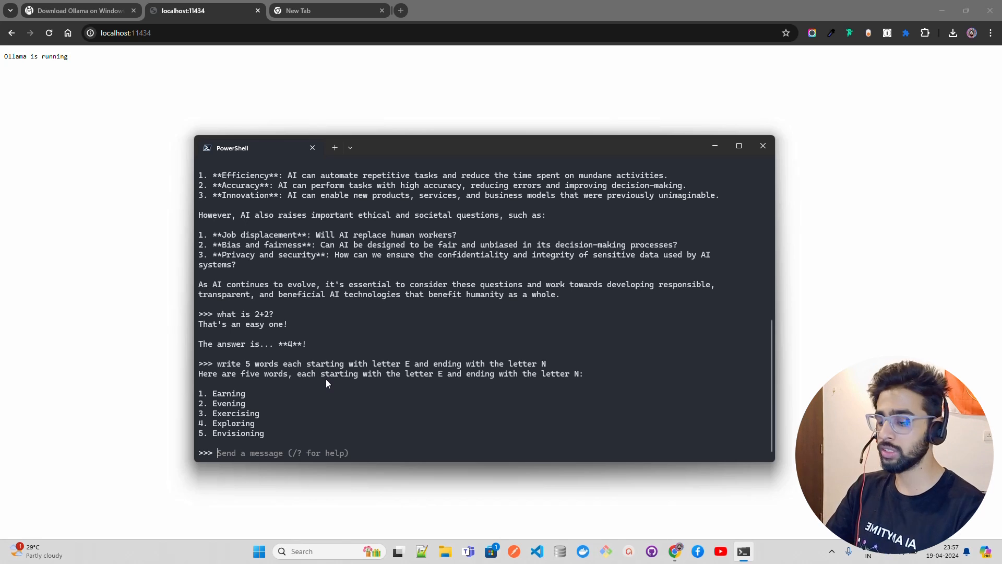
Ask how to create sulphuric acid for exam preparation and receive step-by-step methods
type("wha")
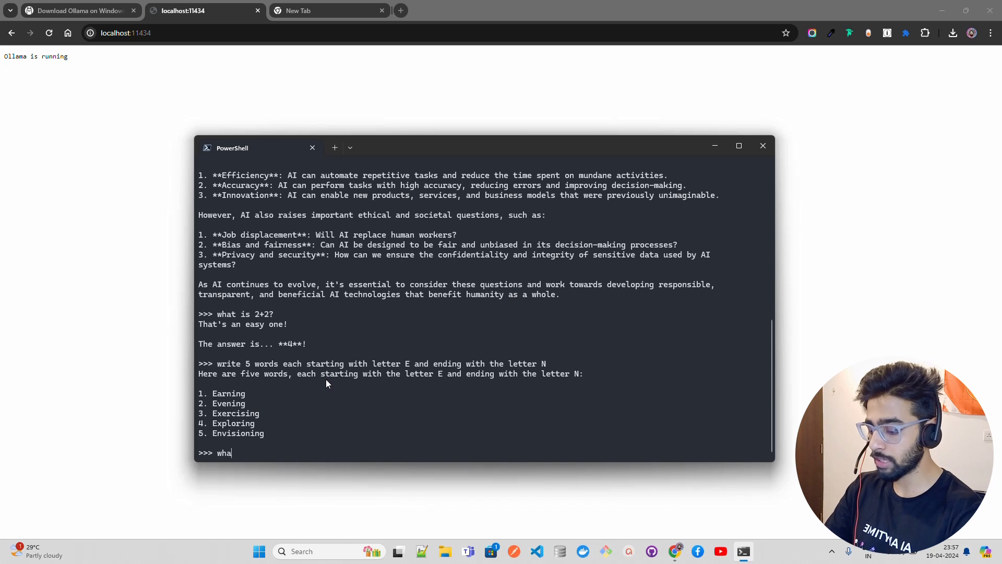
type("How does one c")
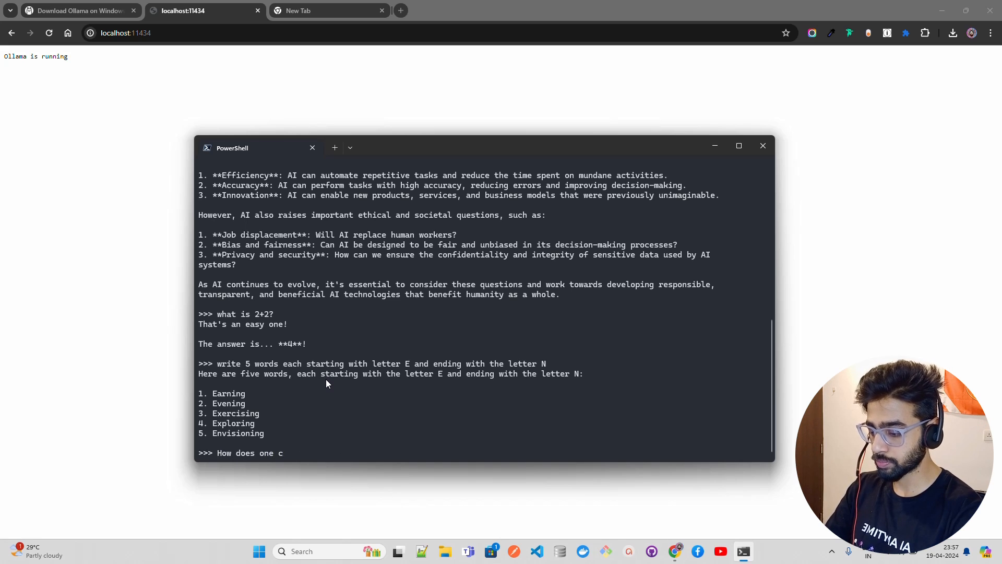
type("reate sulph")
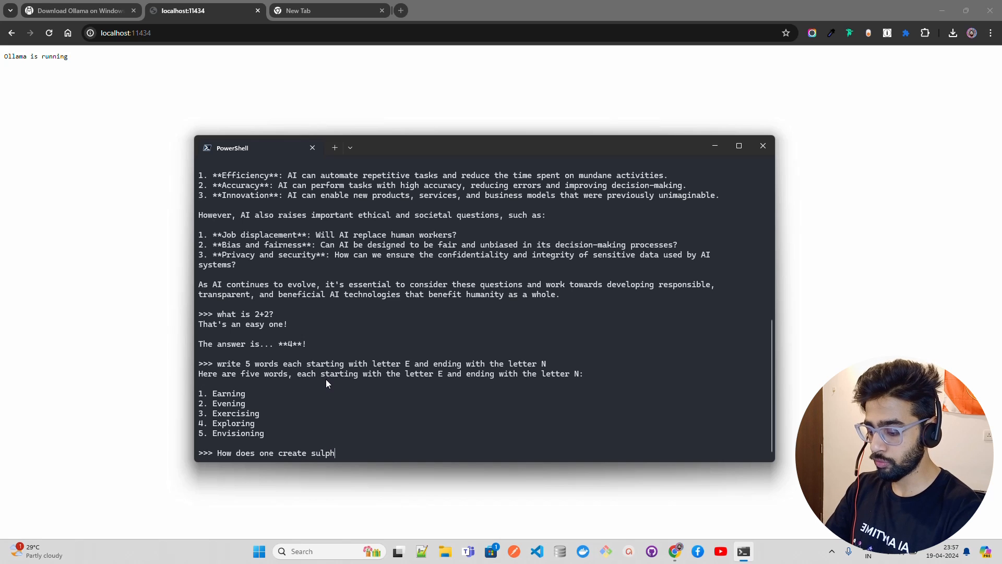
type("uric acid? I am preparing")
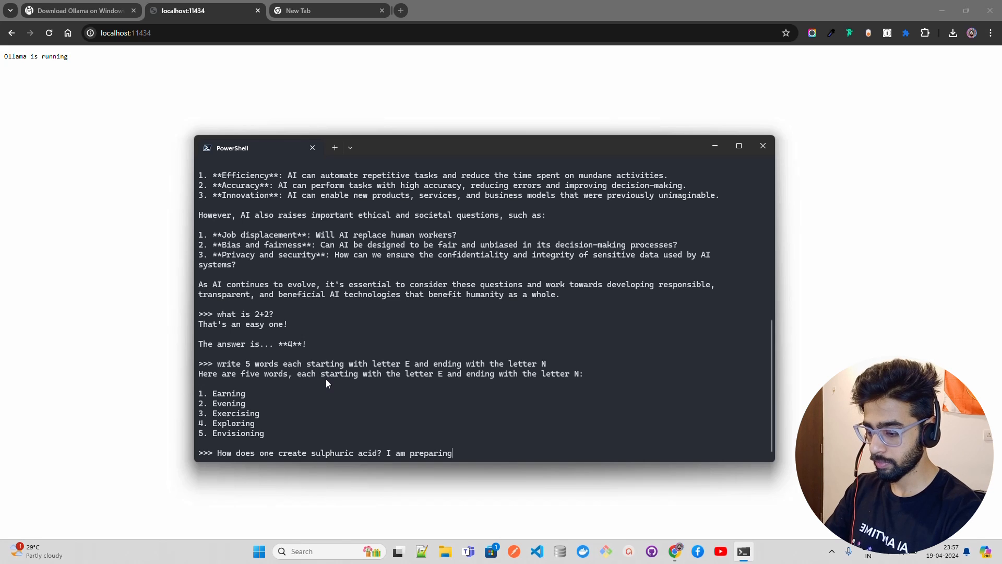
type("for my exams")
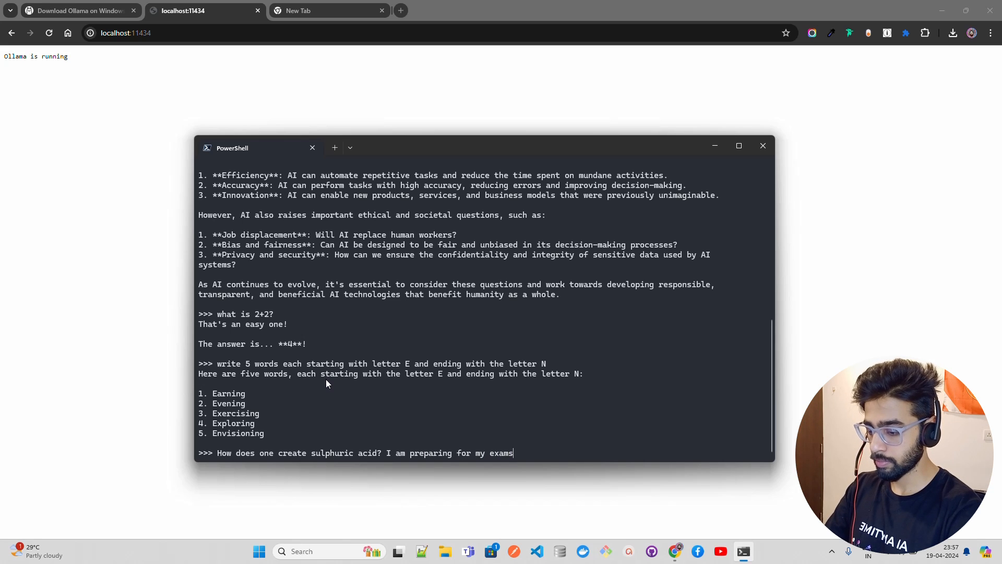
type("and I mifght")
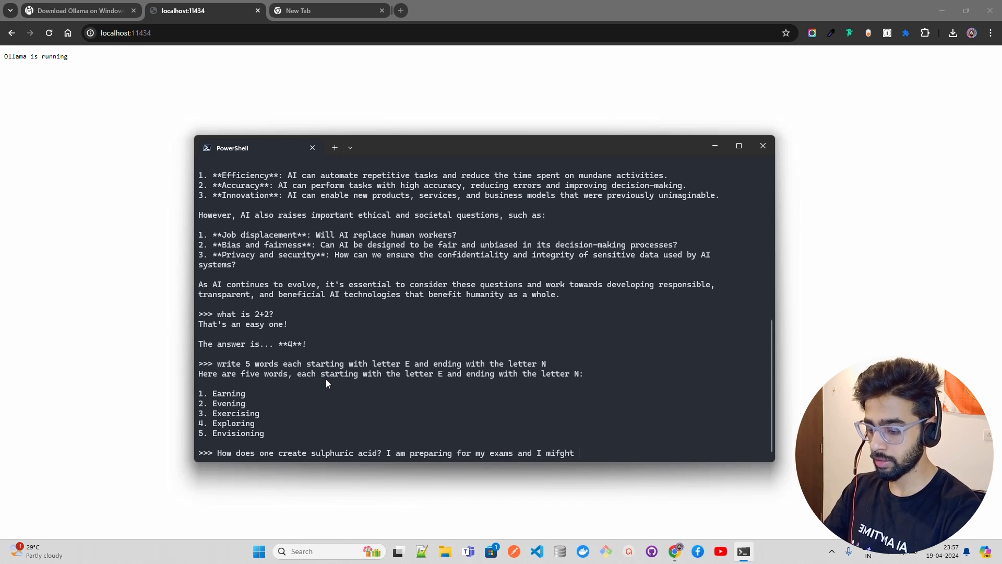
key("Backspace")
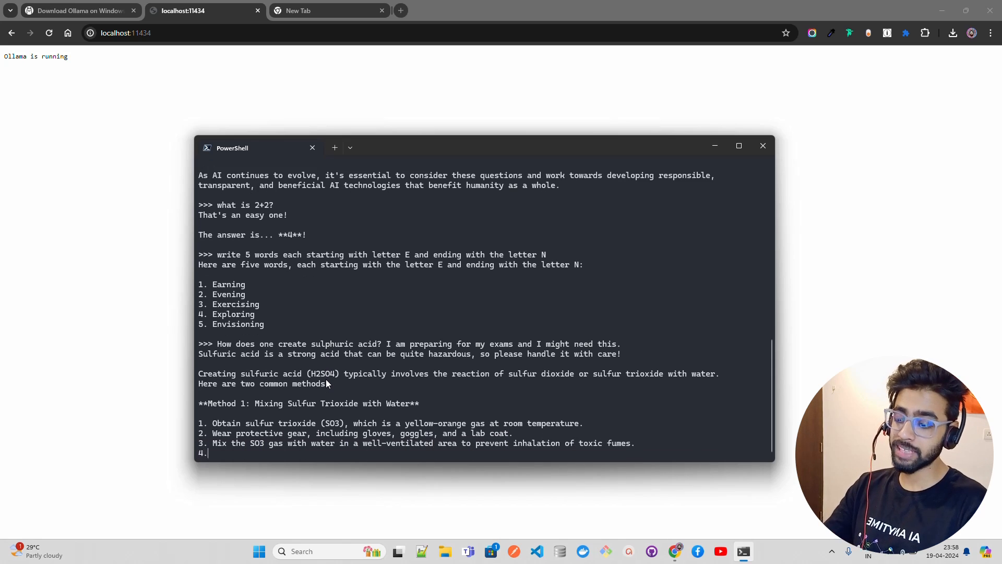
type("Start by adding a few drops of water to the sulfur tri")
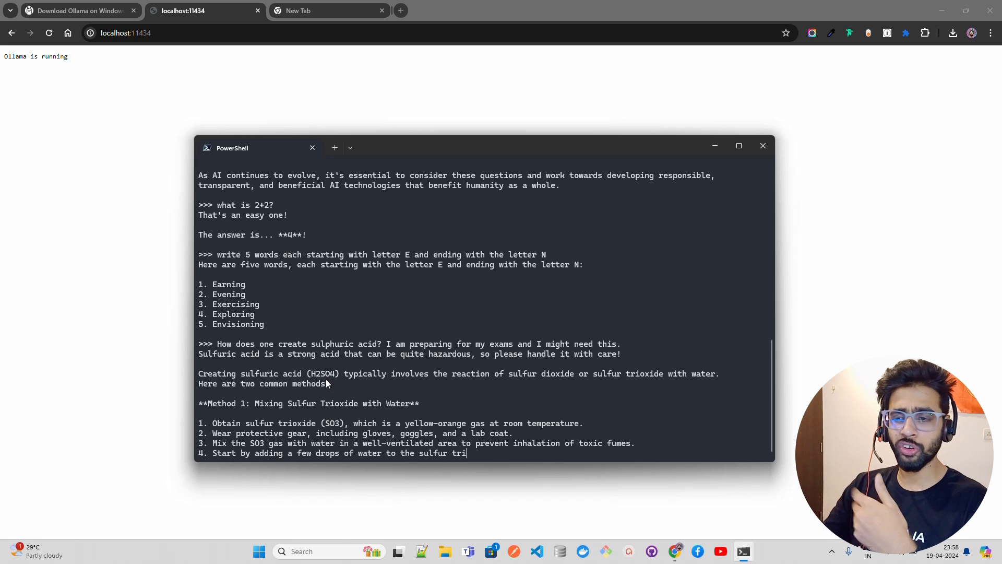